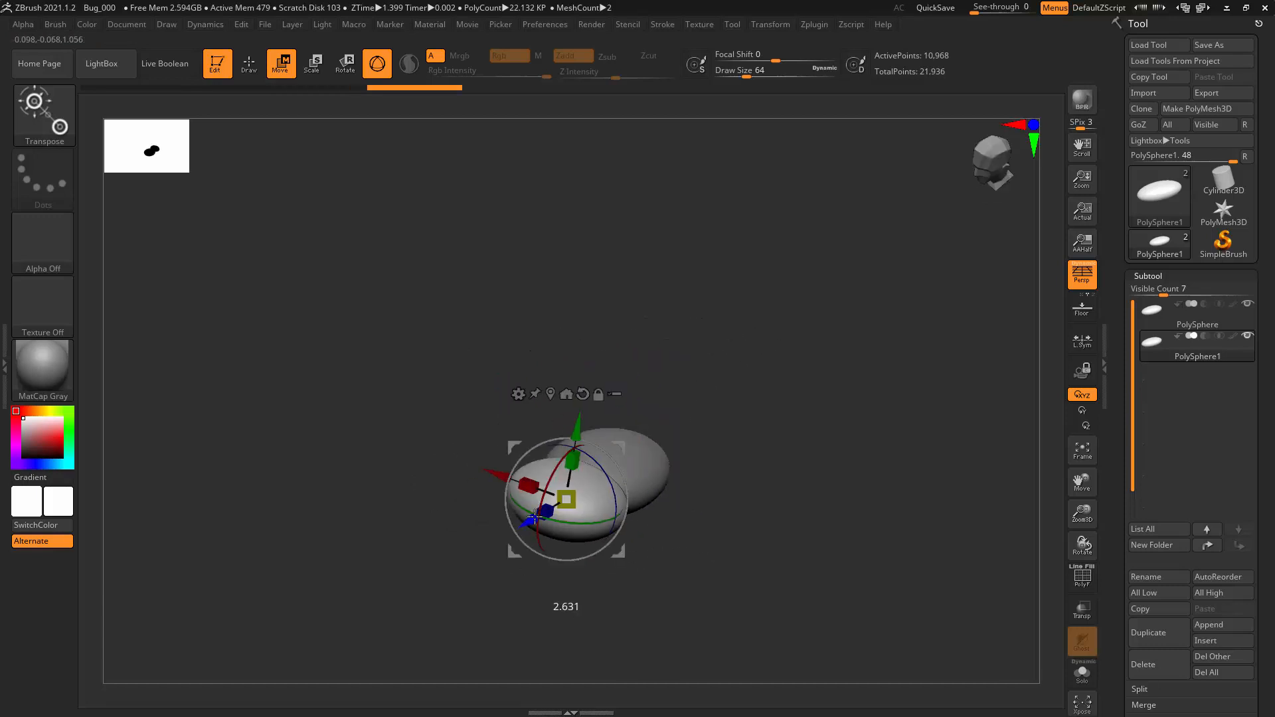
Step: Shrink the second PolySphere and place it against the front of the body as a head
{"action": "left_click", "coordinate": [1149, 632]}
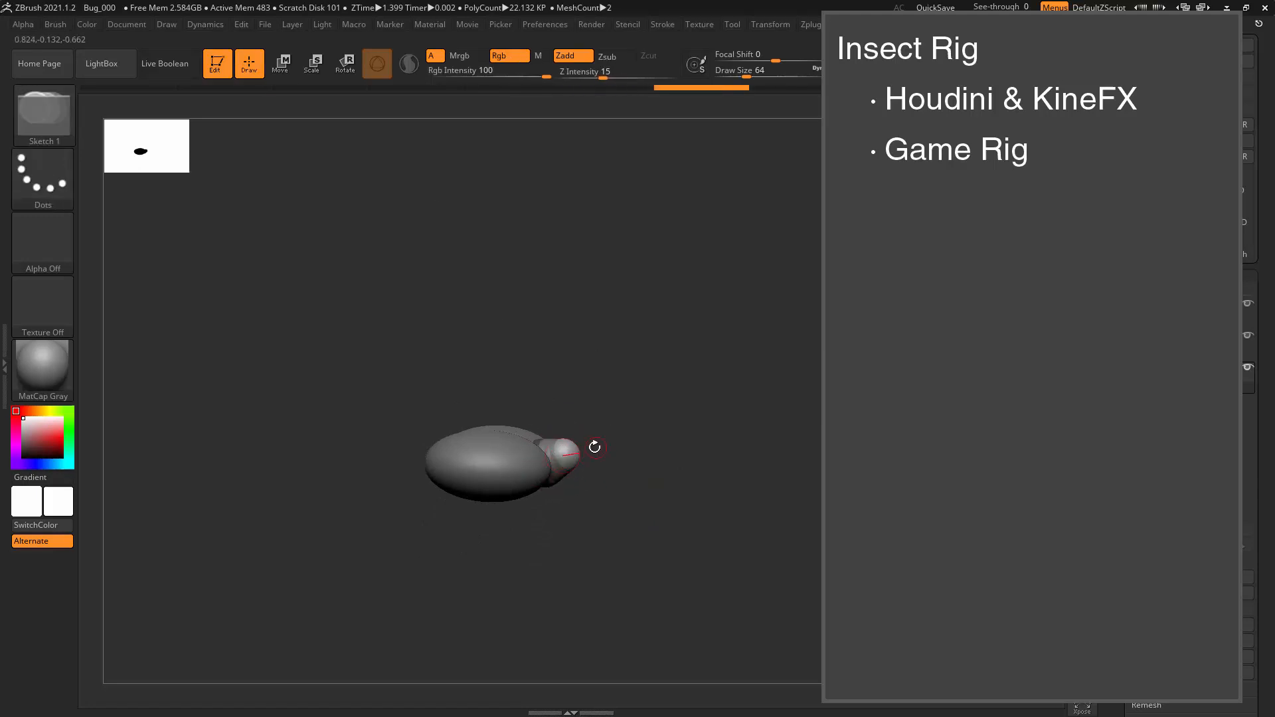
Step: Pull out and bend long cylindrical leg segments from the joint sphere
{"action": "left_click", "coordinate": [311, 64]}
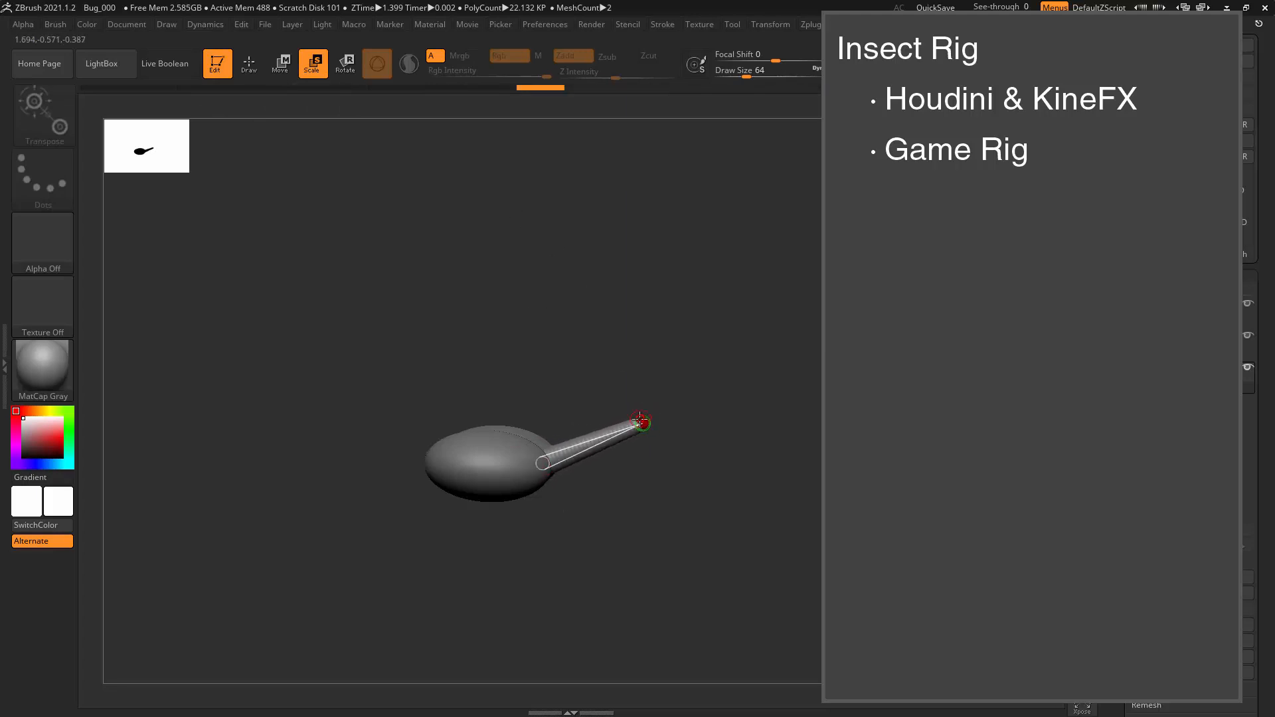
{"action": "left_click", "coordinate": [249, 64]}
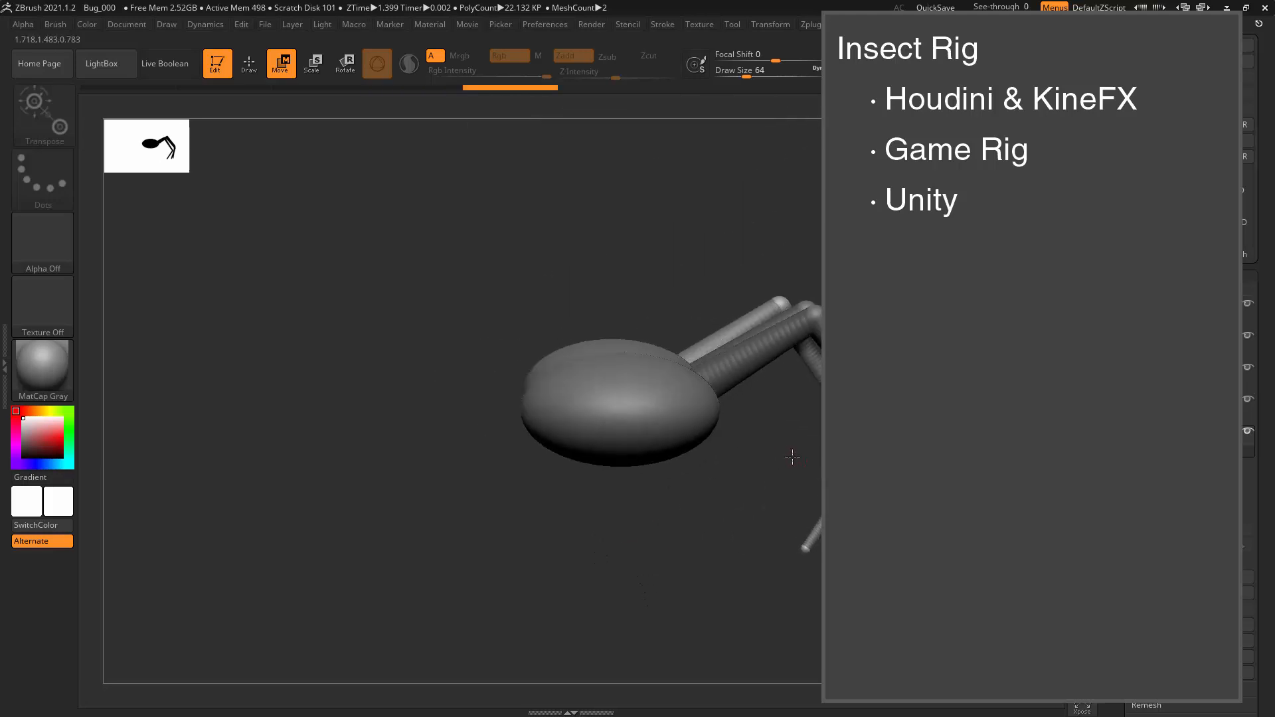
Step: Extend the leg down to the floor and bring up the Save Project dialog
{"action": "left_click", "coordinate": [935, 7]}
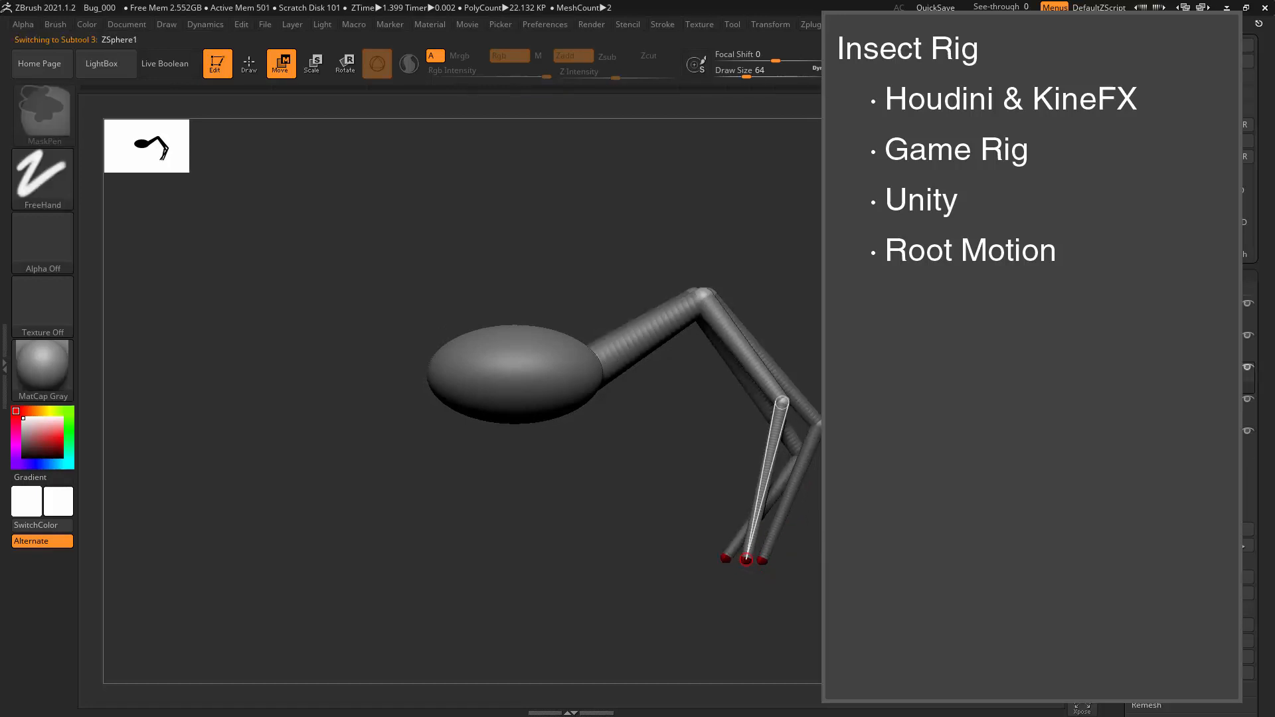
{"action": "left_click", "coordinate": [935, 7]}
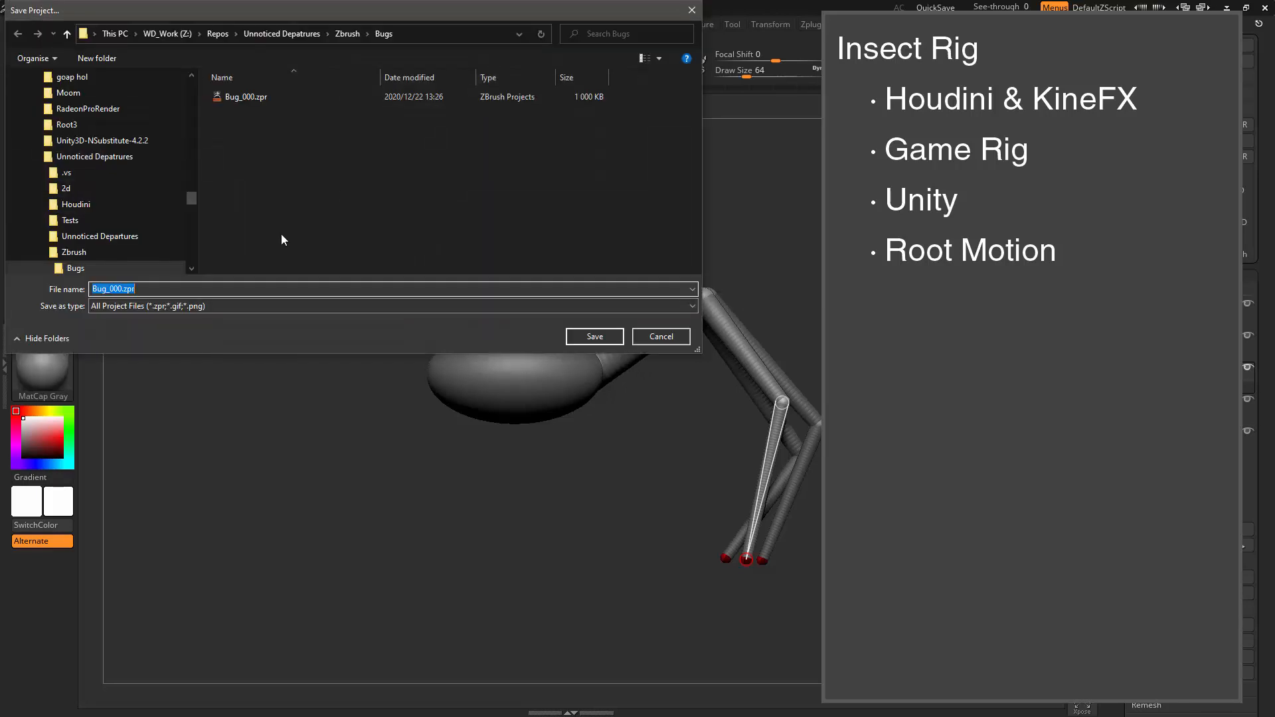
Step: Save the eight-legged insect as Bug_001, then start a Save As into a new folder
{"action": "left_click", "coordinate": [594, 337]}
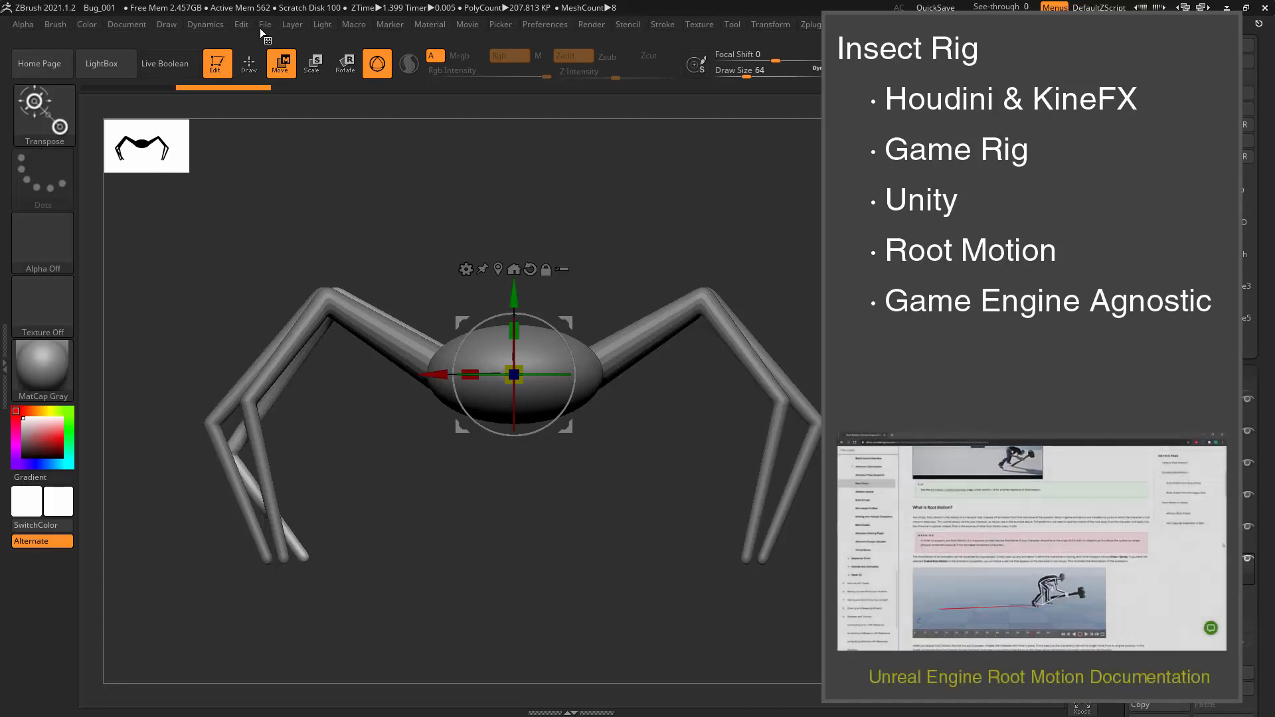
{"action": "left_click", "coordinate": [264, 24]}
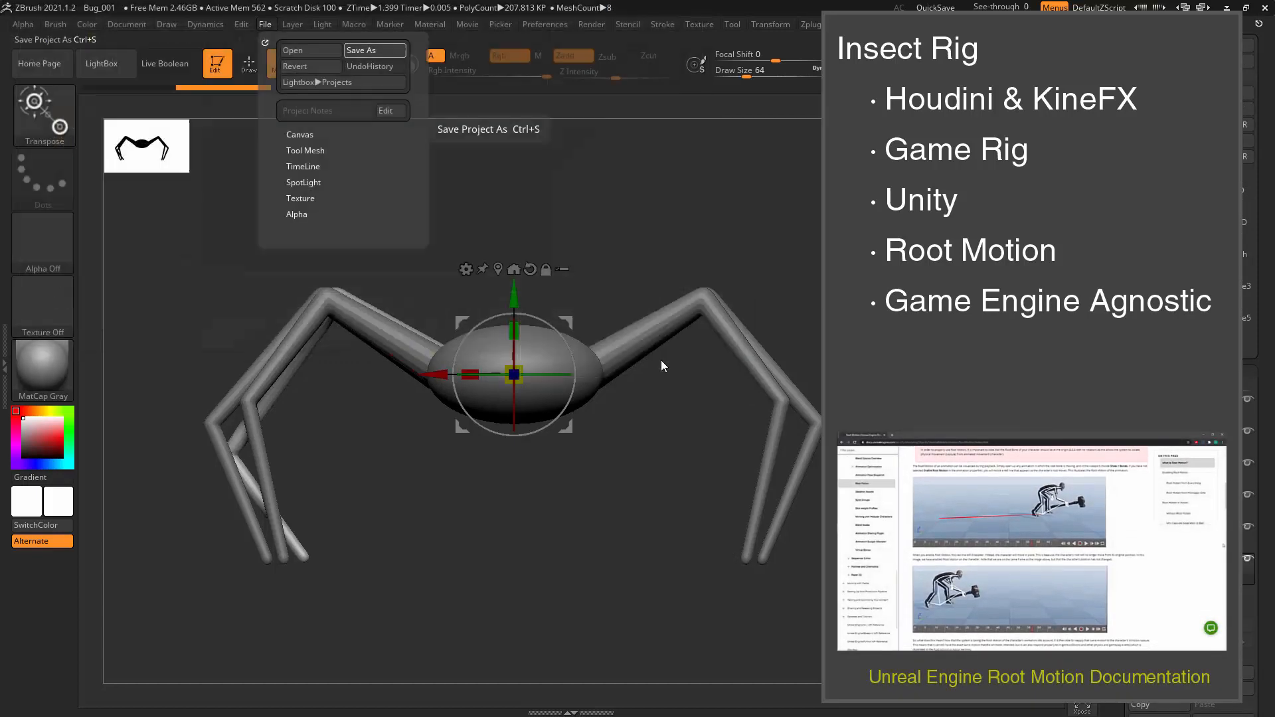
{"action": "left_click", "coordinate": [361, 50]}
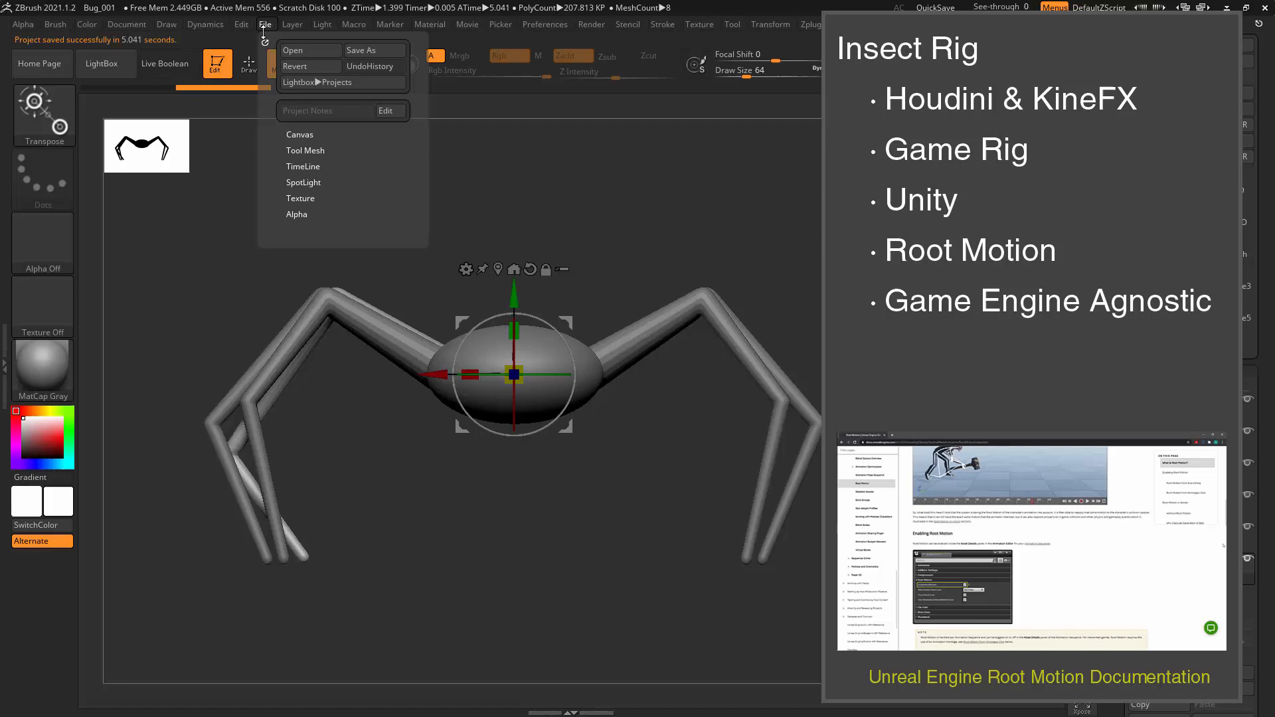
{"action": "left_click", "coordinate": [361, 50]}
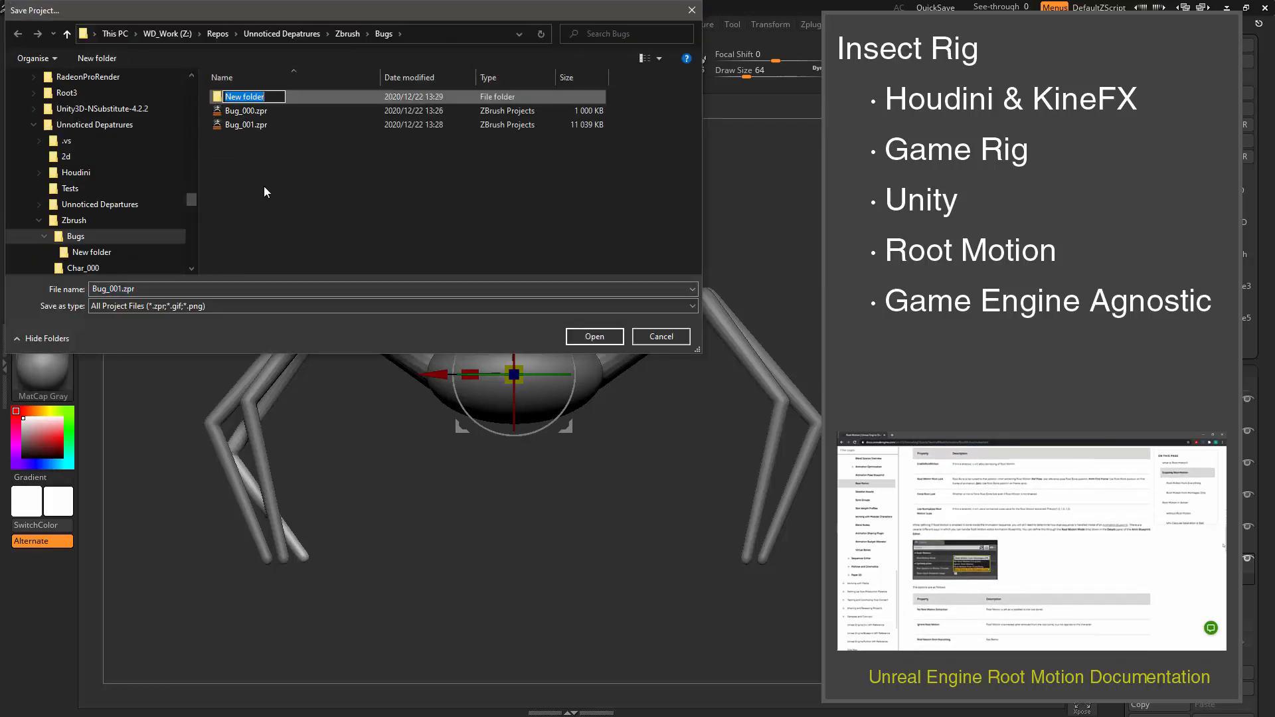
Step: Name the new folder Bug_001, merge the visible subtools, and save as Bug_Merged_001.zpr
{"action": "type", "text": "Bug_000"}
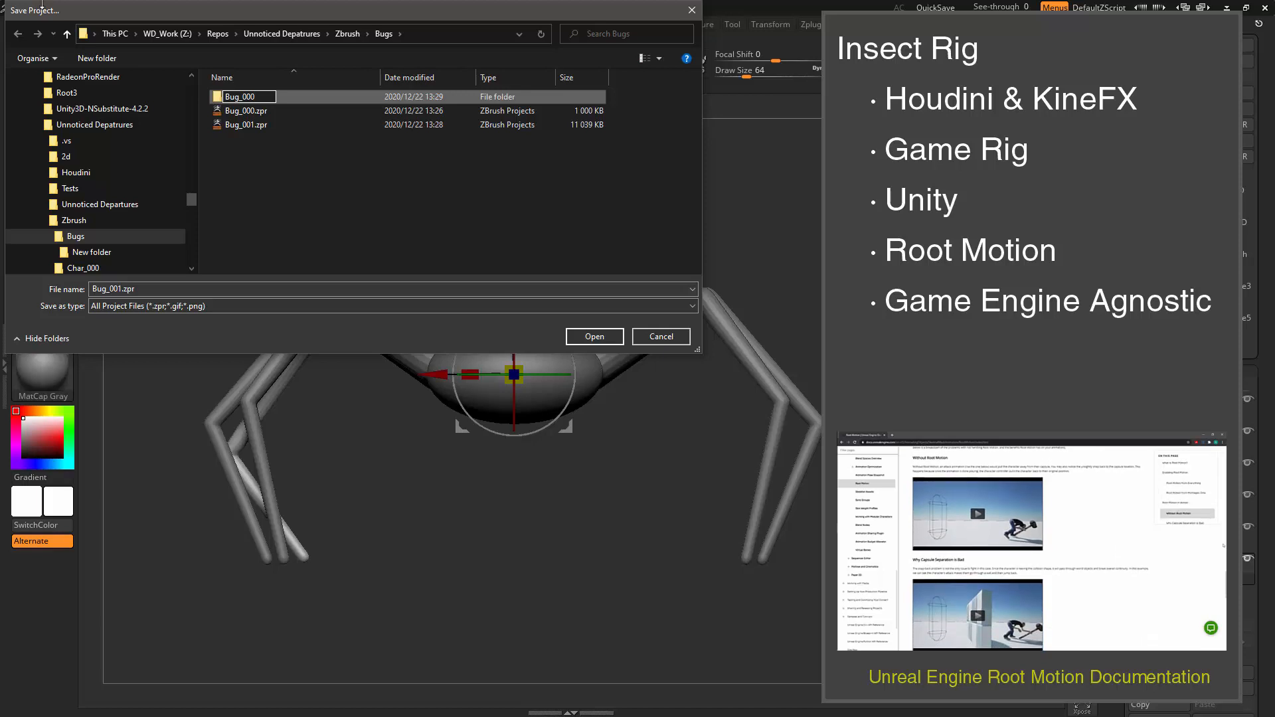
{"action": "left_click", "coordinate": [594, 336]}
{"action": "type", "text": "Merged+"}
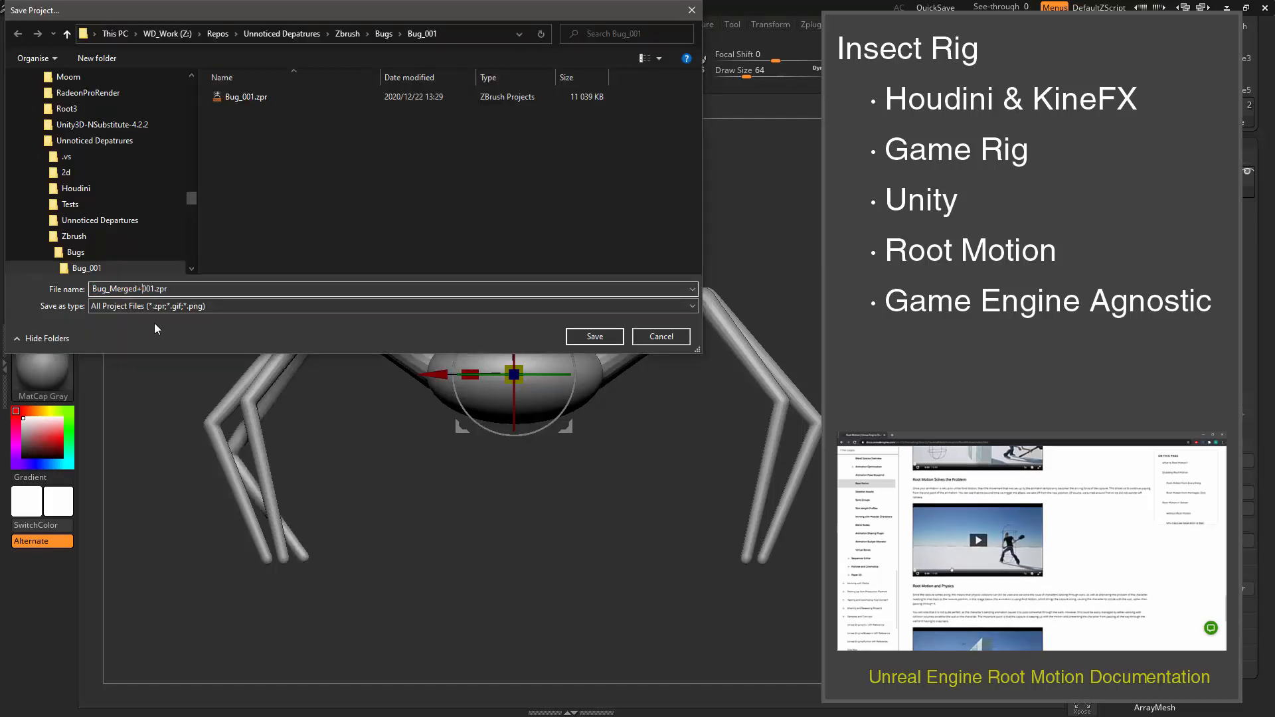
{"action": "left_click", "coordinate": [593, 336]}
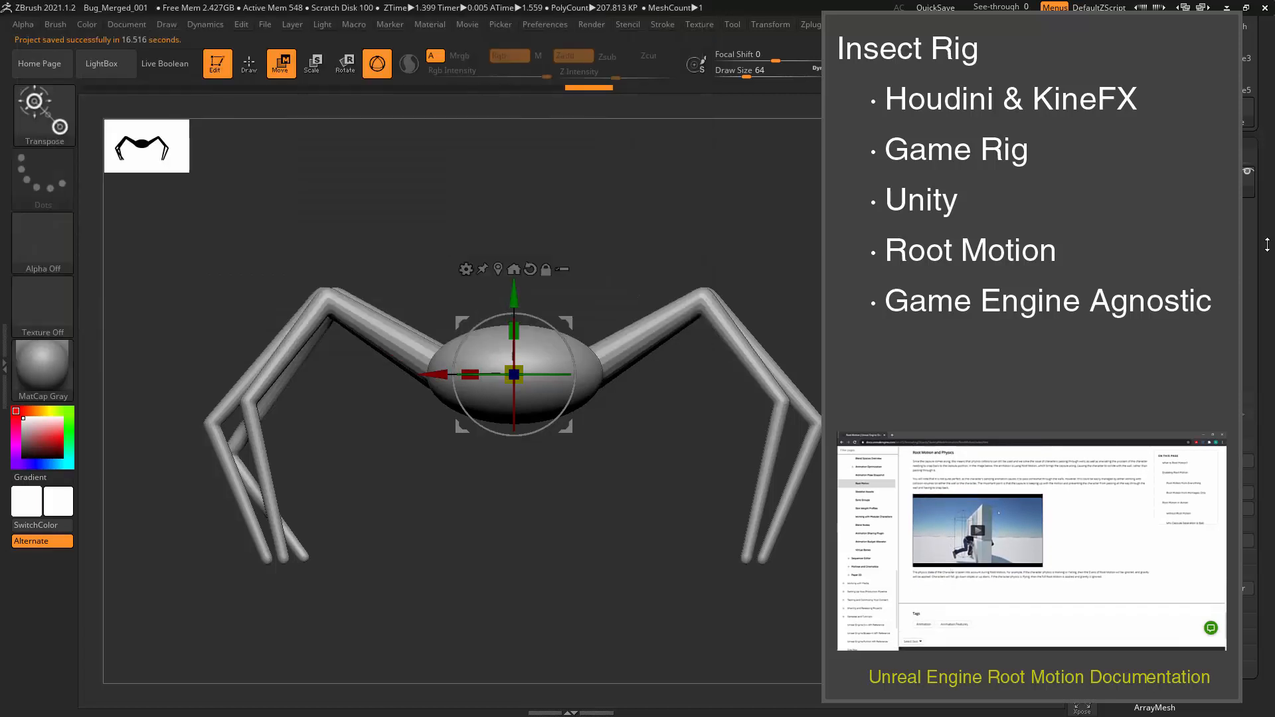